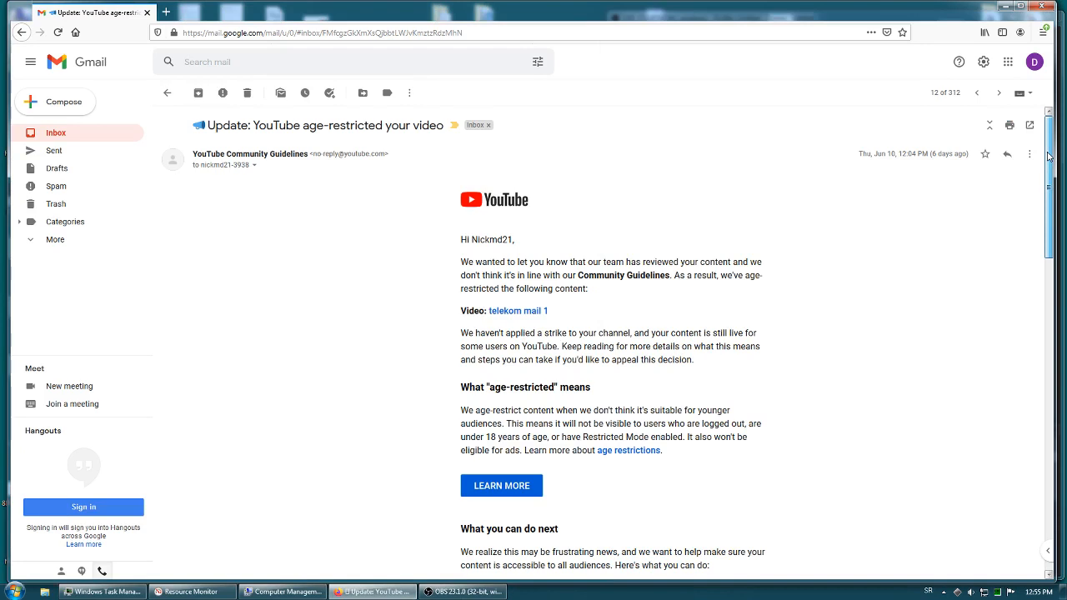
Step: Follow the email's link to the Telekom Serbia attachments video and switch to its new YouTube tab
{"action": "scroll", "scroll_direction": "down", "scroll_amount": 3}
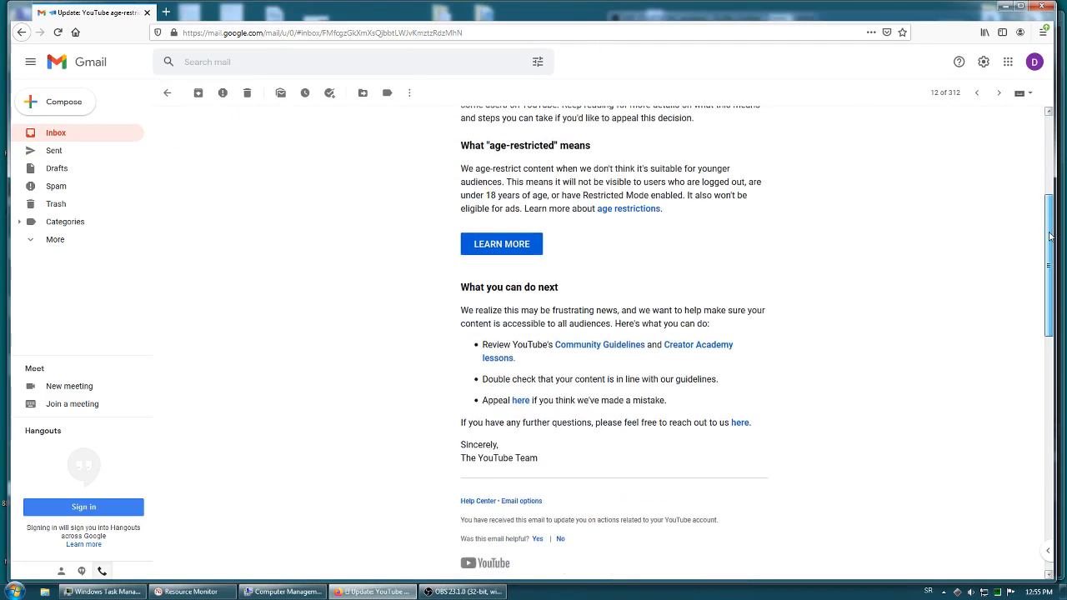
{"action": "scroll", "scroll_direction": "down", "scroll_amount": 3}
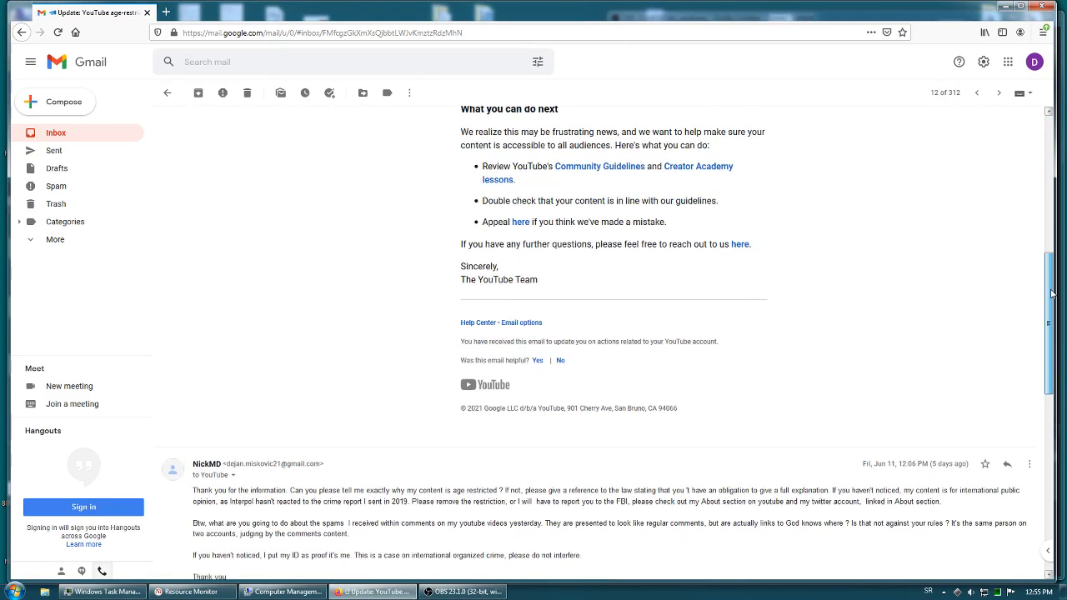
{"action": "scroll", "scroll_direction": "down", "scroll_amount": 3}
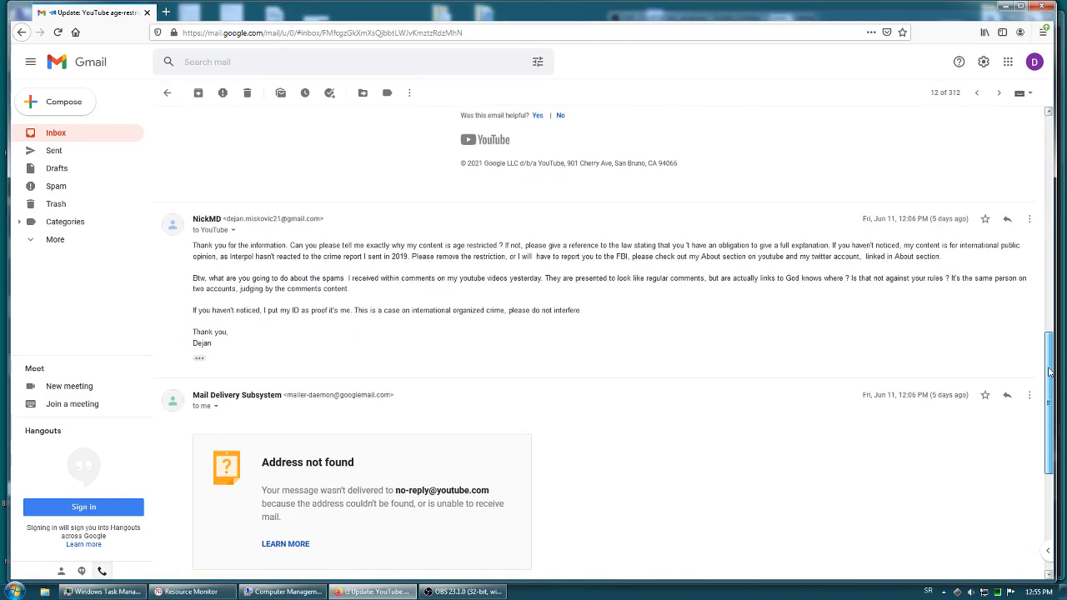
{"action": "scroll", "scroll_direction": "down", "scroll_amount": 3}
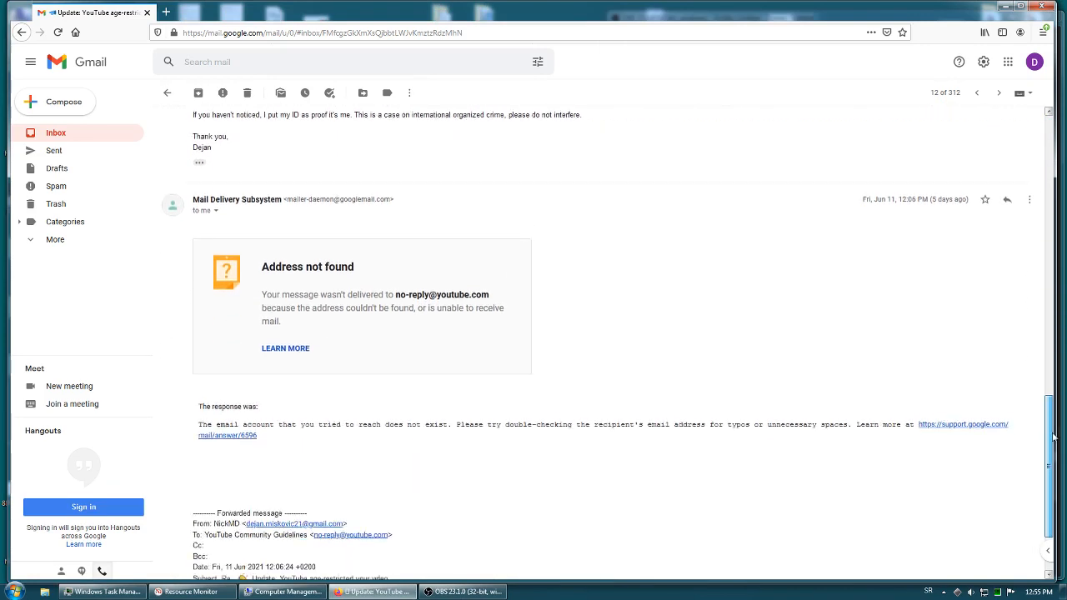
{"action": "scroll", "scroll_direction": "up", "scroll_amount": 3}
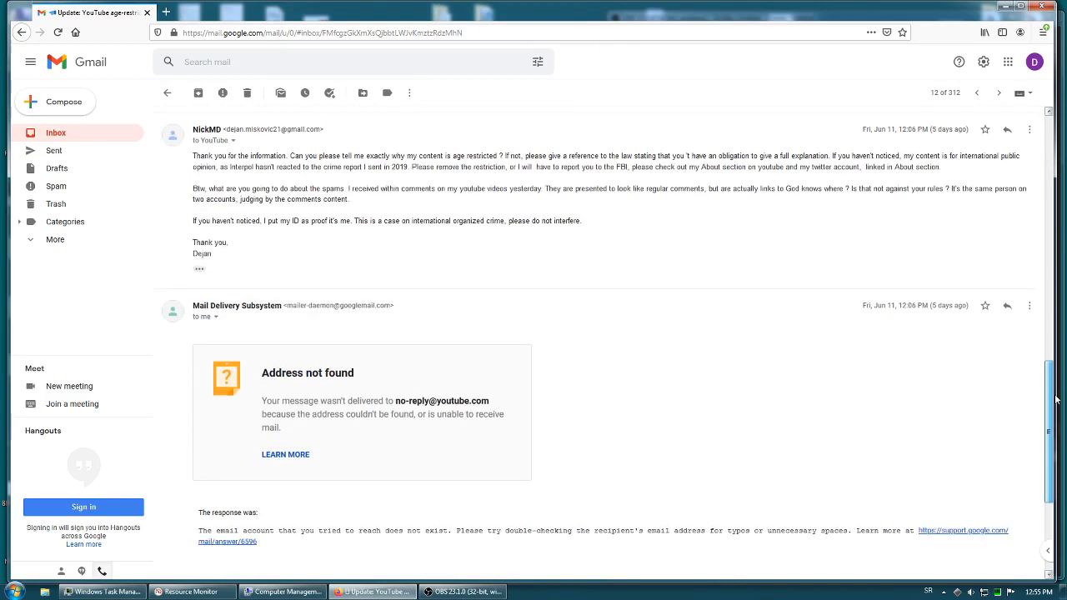
{"action": "scroll", "scroll_direction": "up", "scroll_amount": 3}
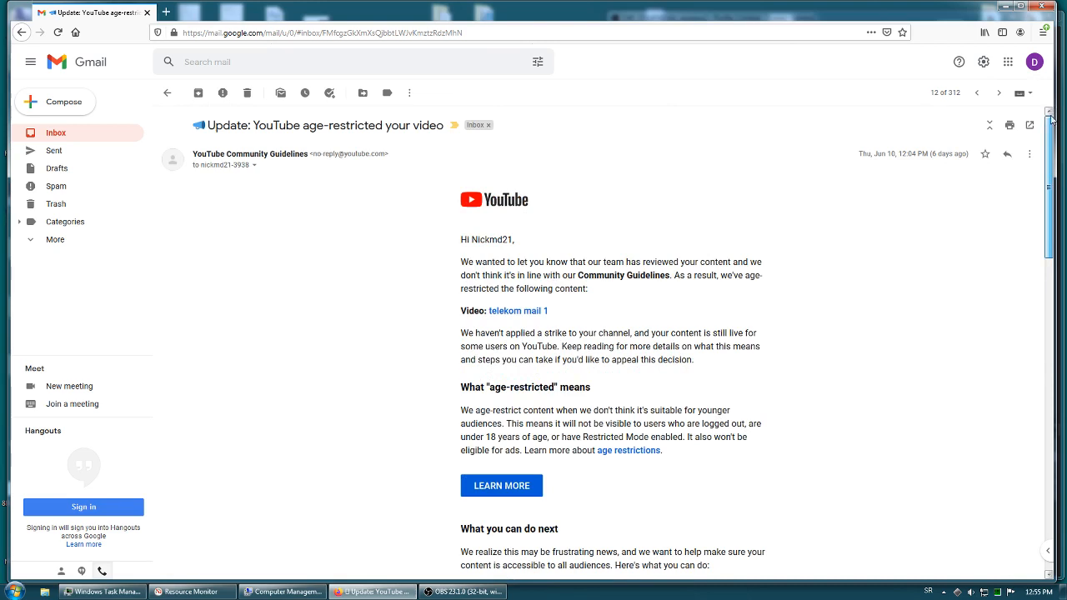
{"action": "scroll", "scroll_direction": "down", "scroll_amount": 3}
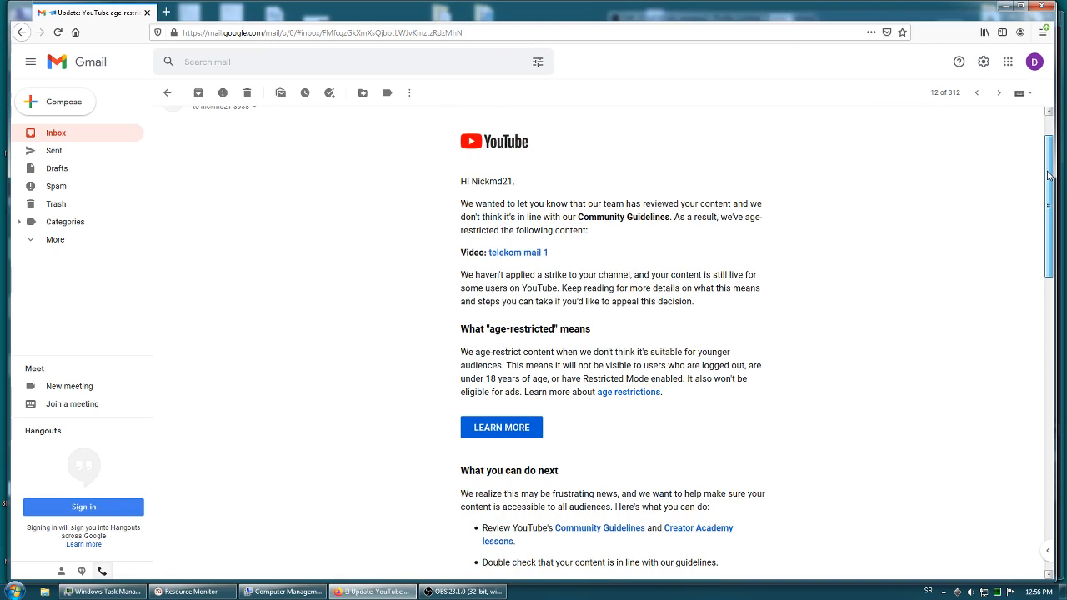
{"action": "mouse_move", "coordinate": [535, 257]}
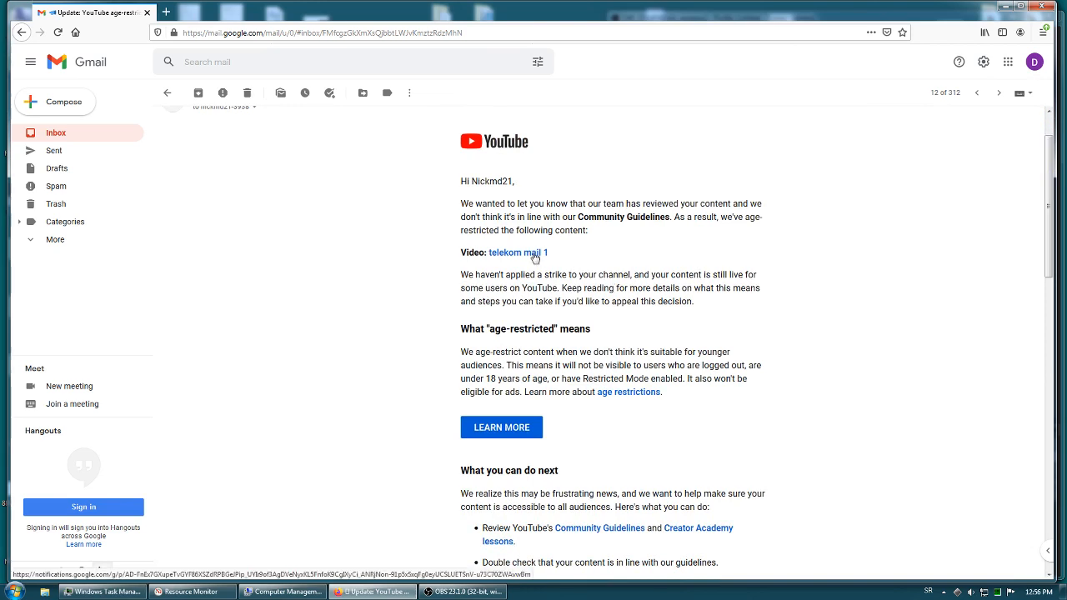
{"action": "left_click", "coordinate": [517, 254]}
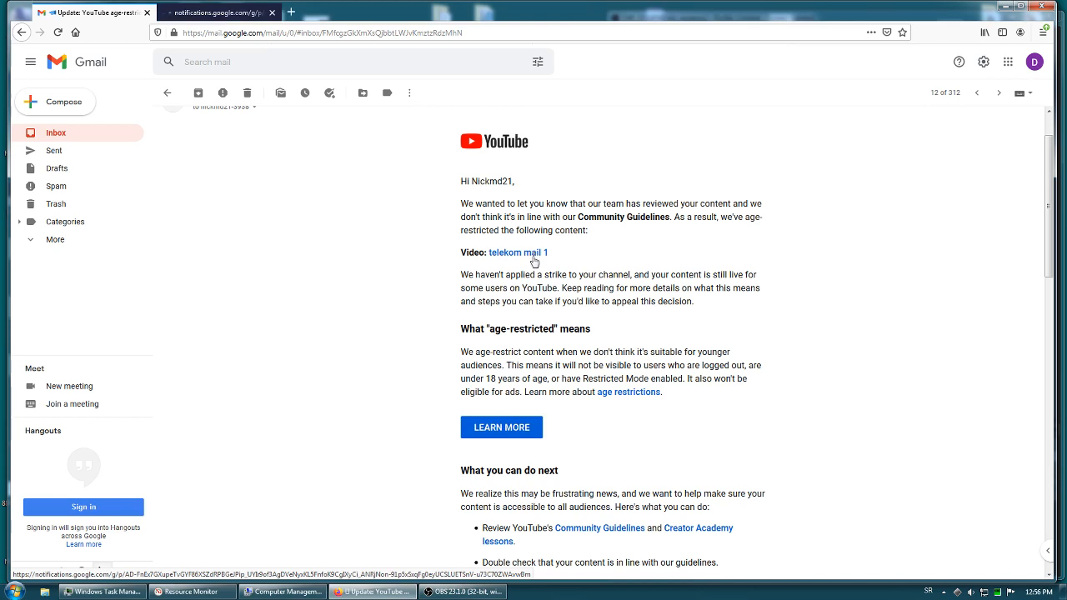
{"action": "left_click", "coordinate": [517, 254]}
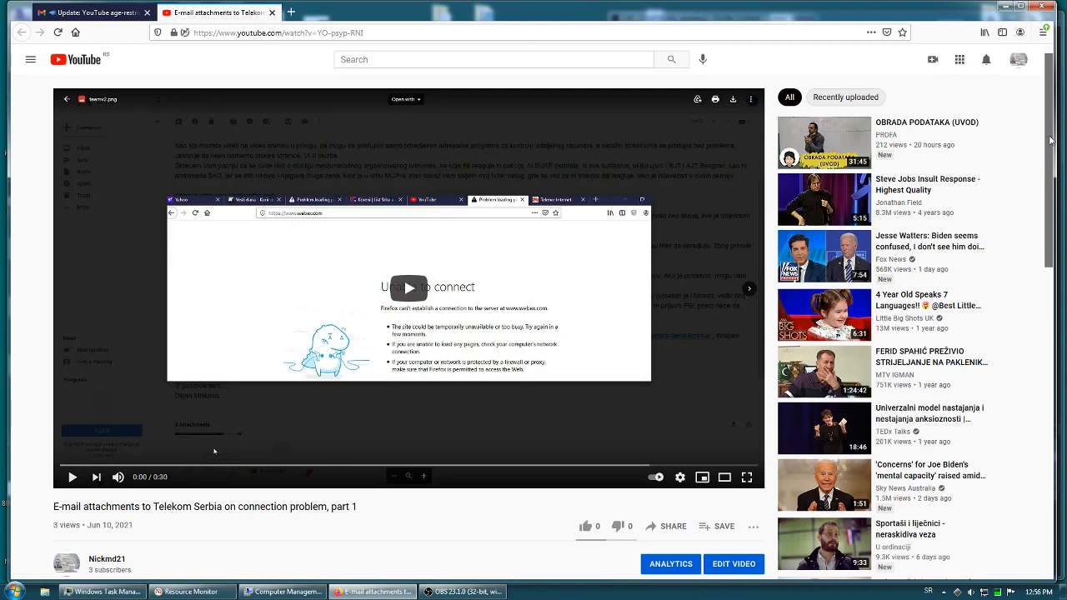
Step: Review the watch page and title, then bring up the account menu from the avatar
{"action": "scroll", "scroll_direction": "down", "scroll_amount": 3}
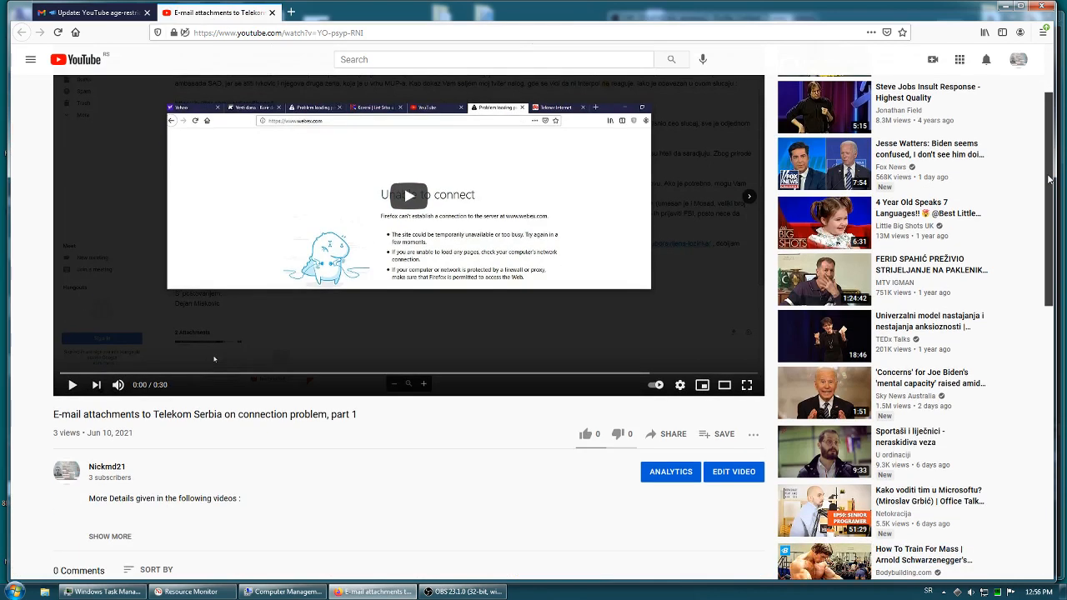
{"action": "scroll", "scroll_direction": "down", "scroll_amount": 3}
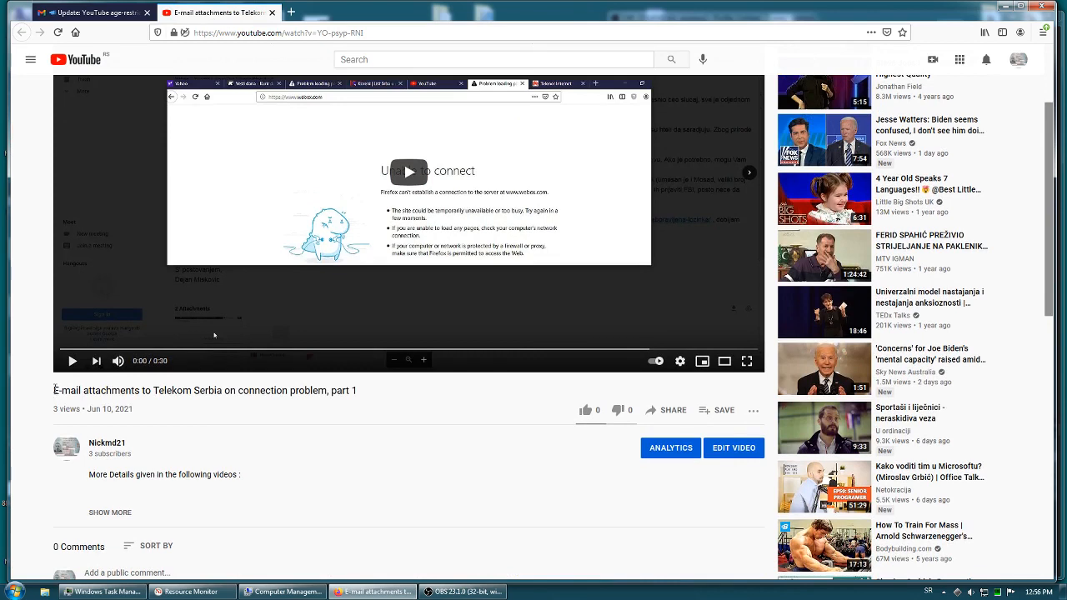
{"action": "double_click", "coordinate": [130, 390]}
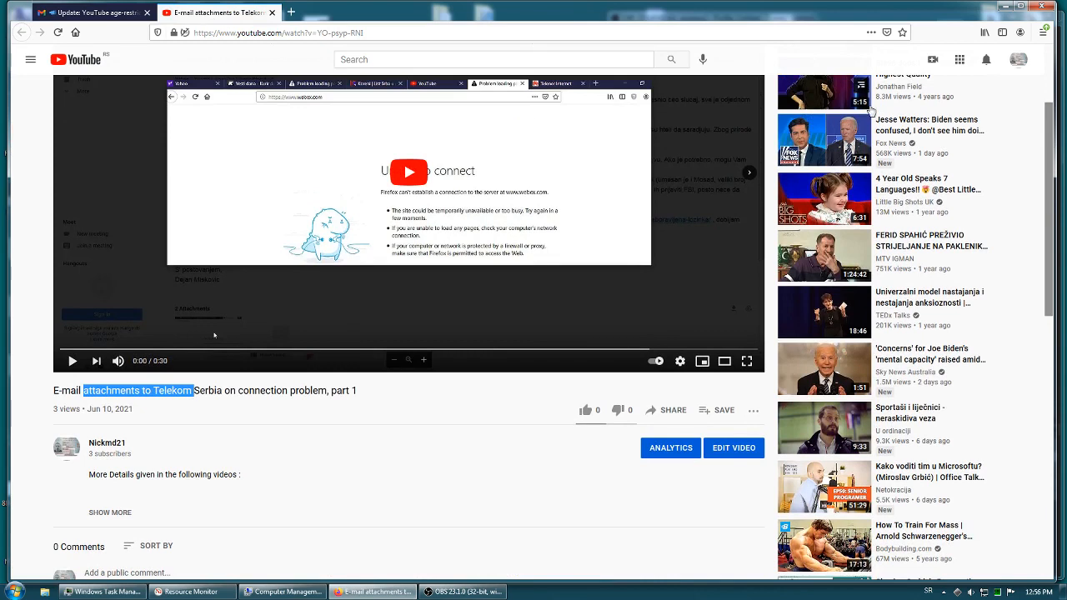
{"action": "left_click", "coordinate": [1018, 60]}
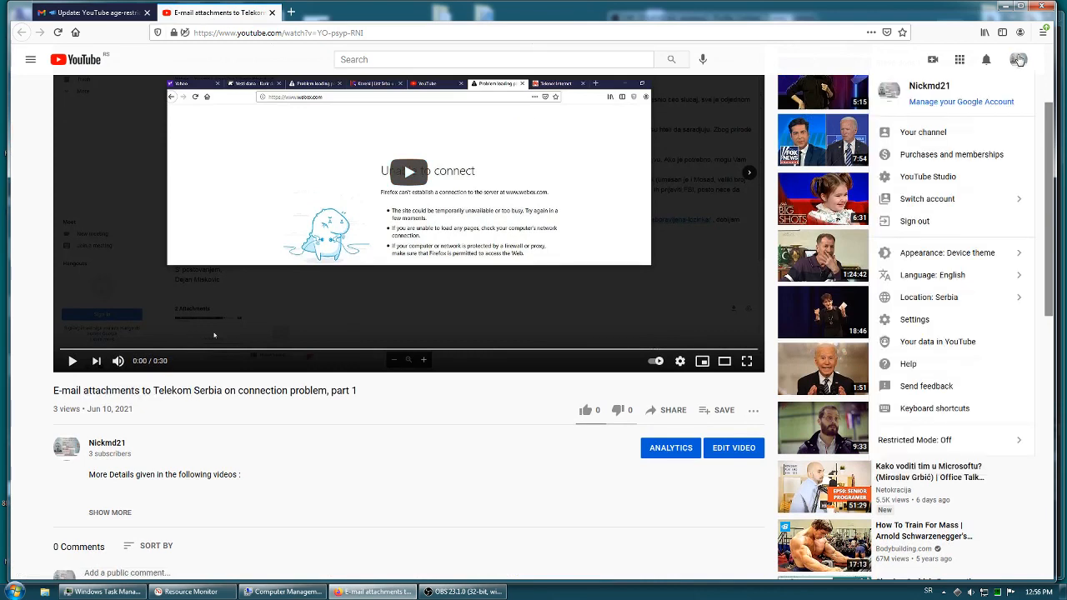
Step: Go to the Nickmd21 channel page and launch YouTube Studio from the avatar menu
{"action": "left_click", "coordinate": [923, 131]}
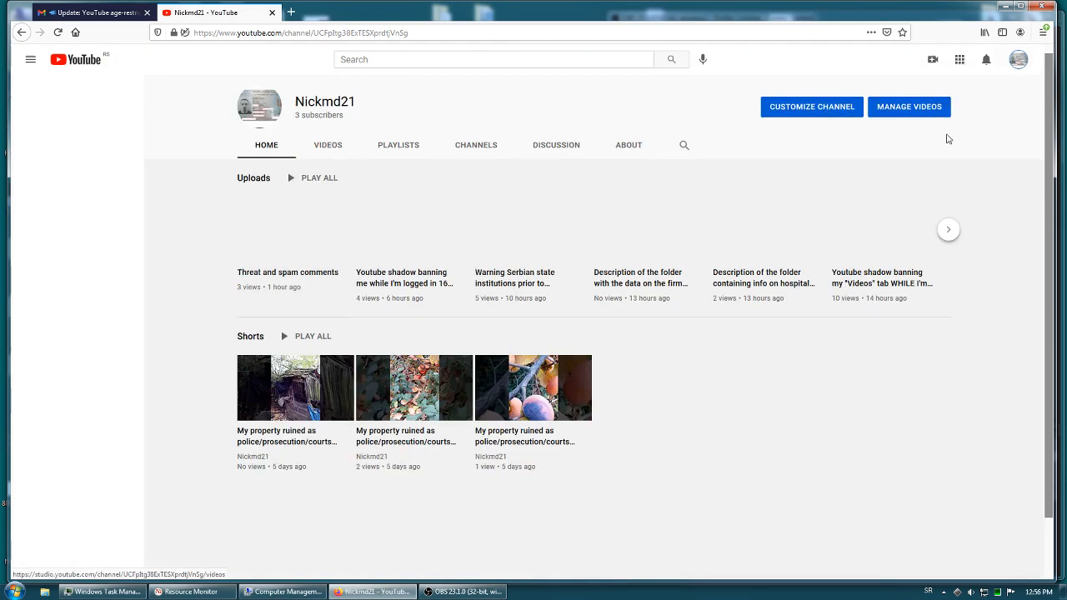
{"action": "left_click", "coordinate": [30, 60]}
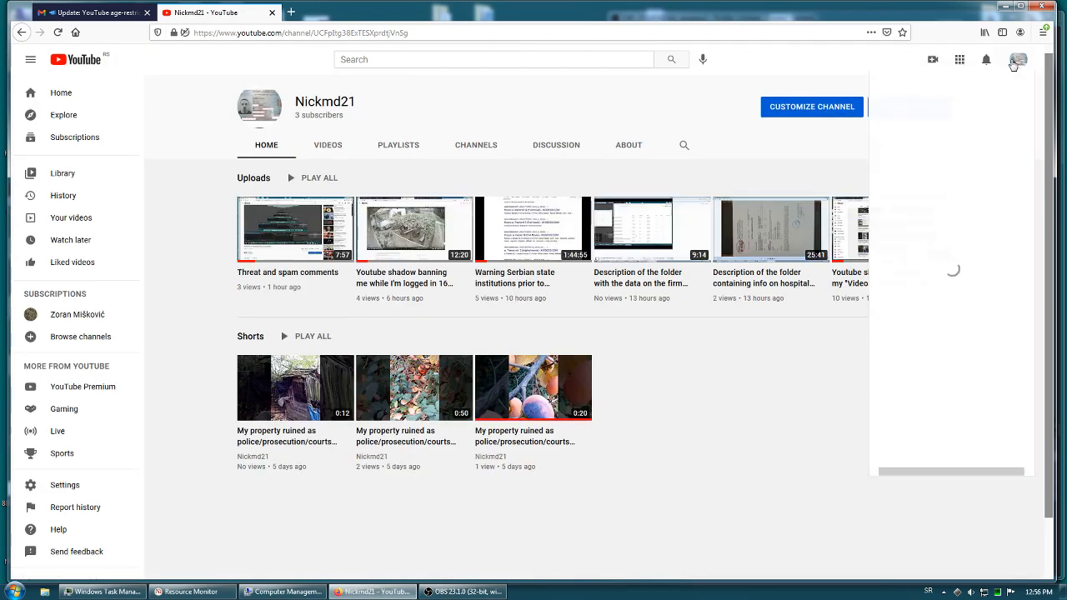
{"action": "left_click", "coordinate": [1016, 60]}
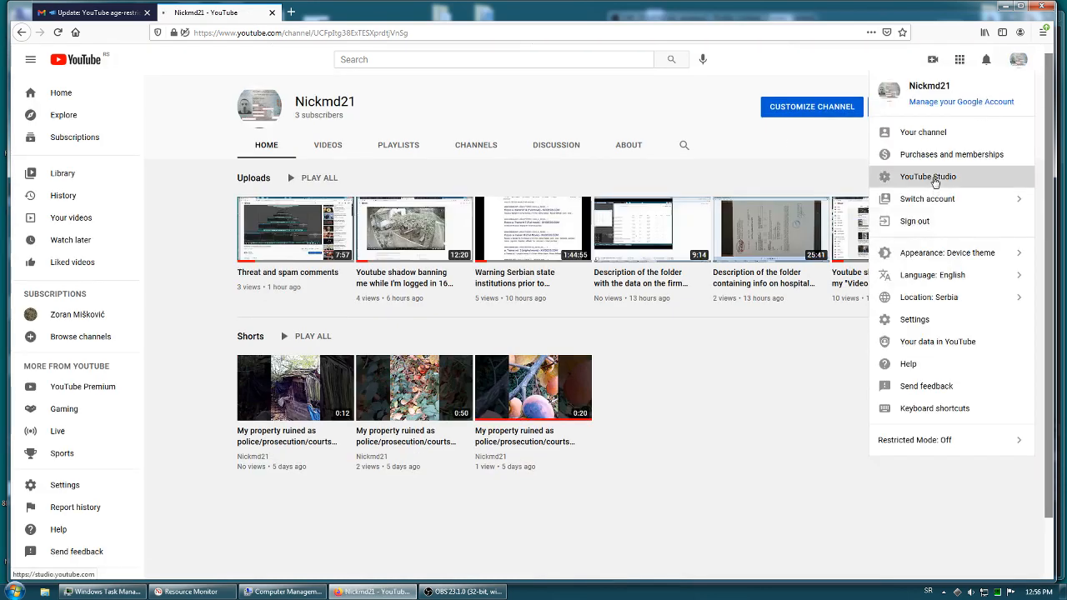
{"action": "left_click", "coordinate": [927, 176]}
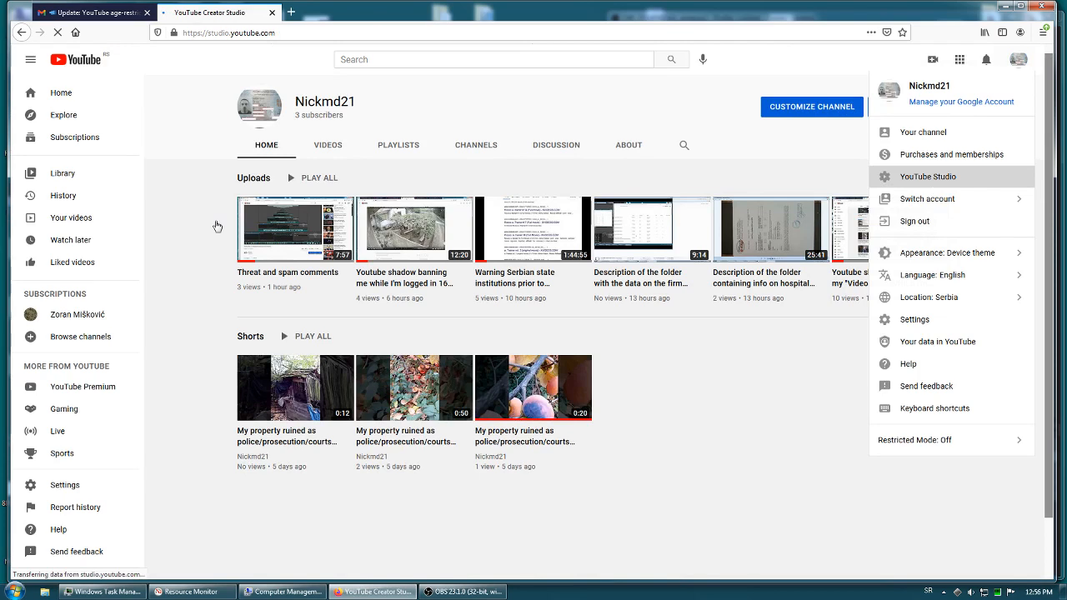
Step: Let the Studio dashboard load and go to the channel's Content list
{"action": "left_click", "coordinate": [927, 176]}
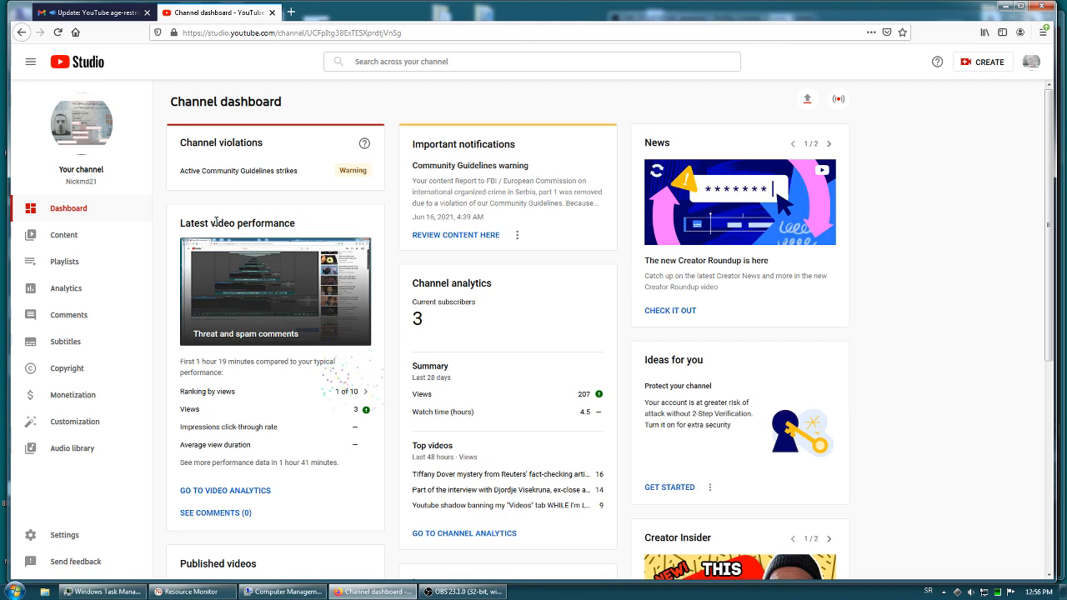
{"action": "mouse_move", "coordinate": [173, 220]}
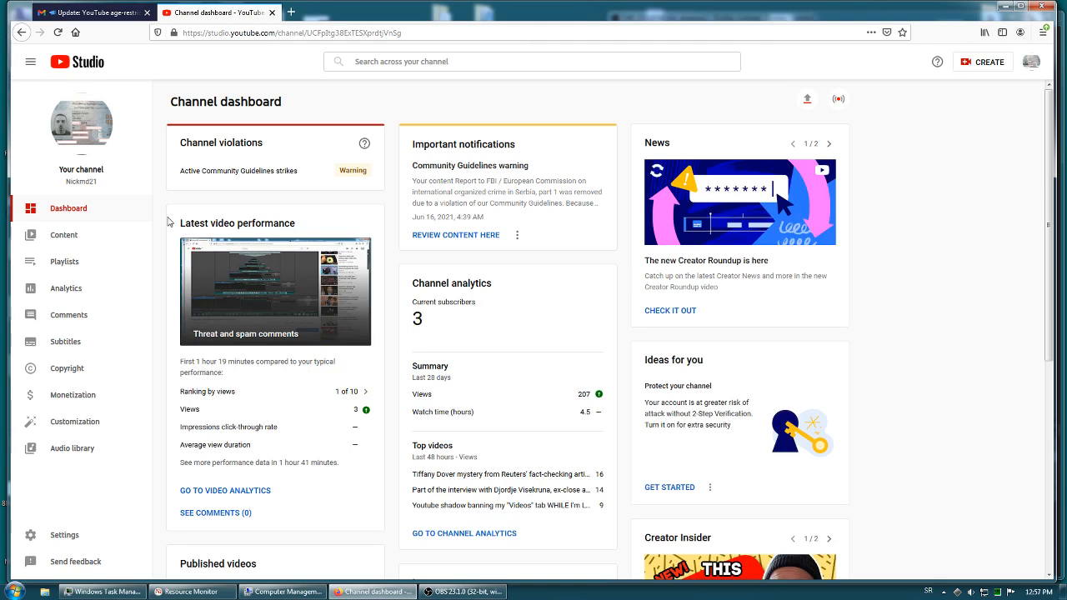
{"action": "mouse_move", "coordinate": [150, 237]}
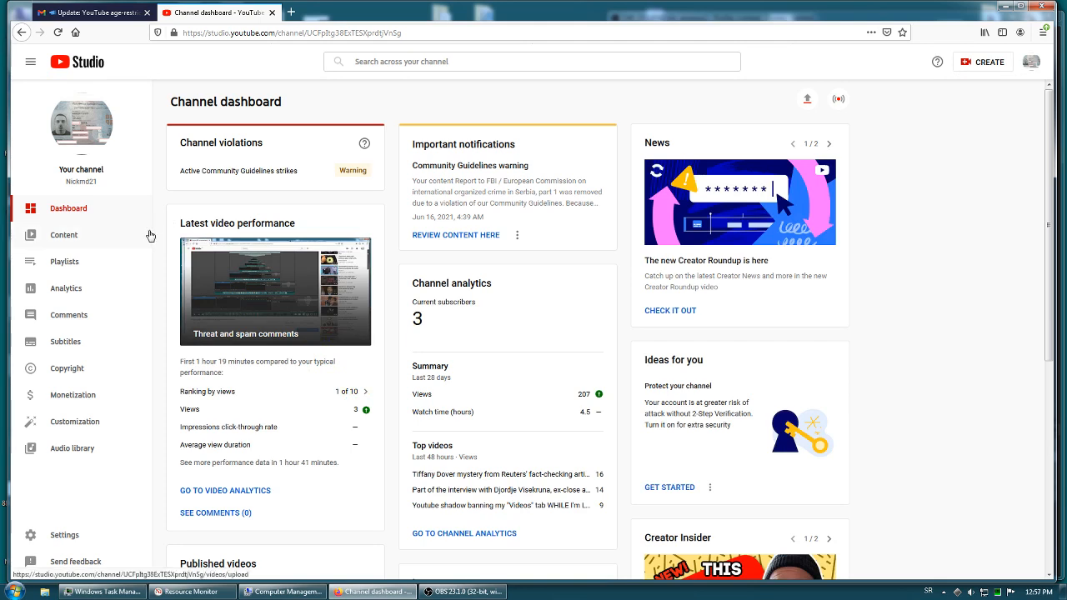
{"action": "left_click", "coordinate": [63, 235]}
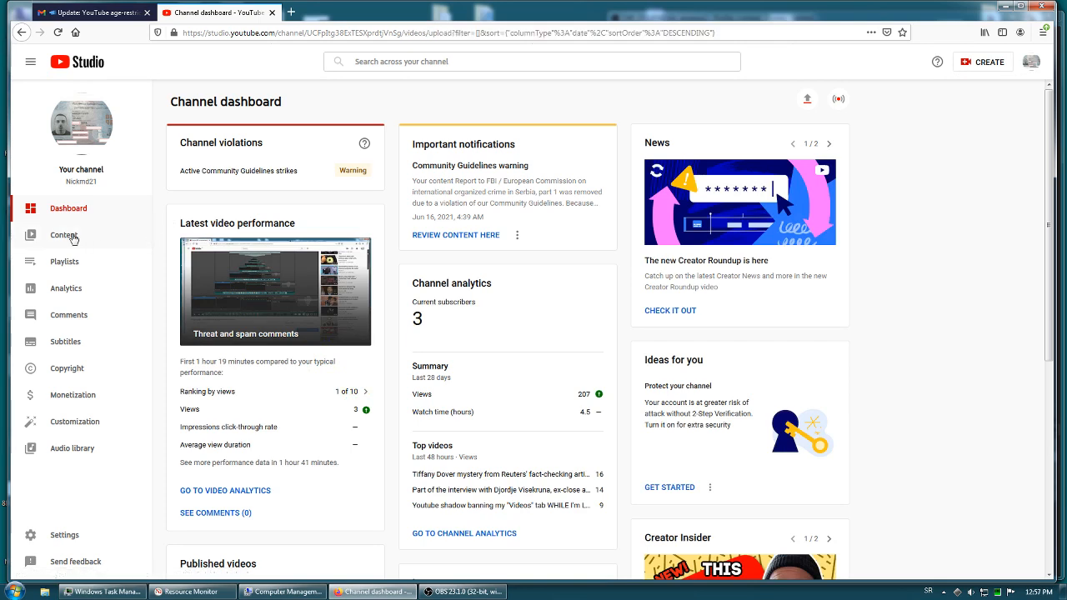
Step: Browse down the uploads list and advance to a further page of videos
{"action": "left_click", "coordinate": [63, 233]}
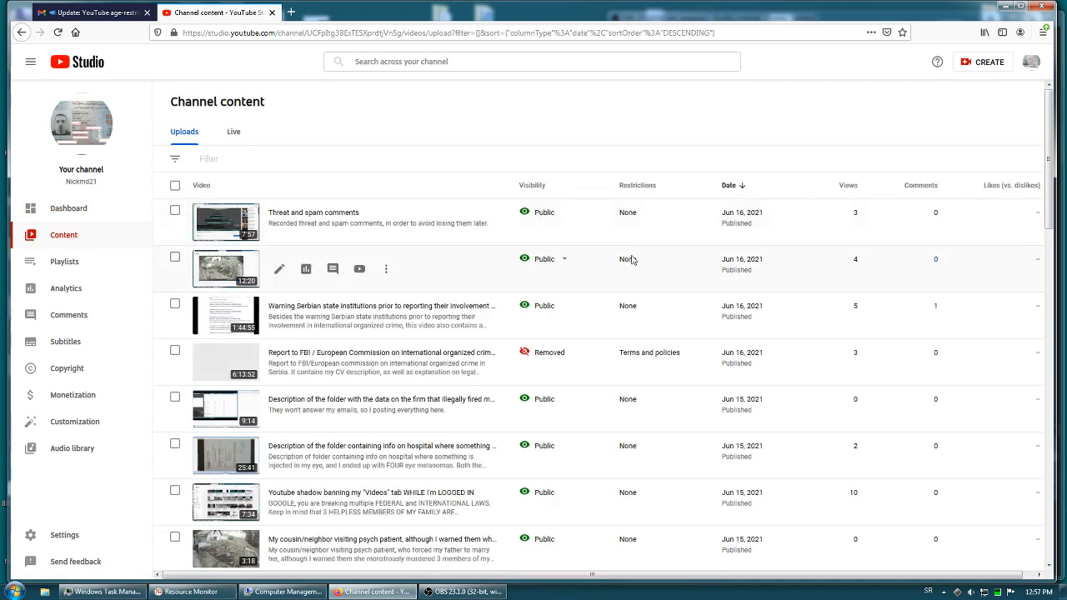
{"action": "scroll", "scroll_direction": "down", "scroll_amount": 3}
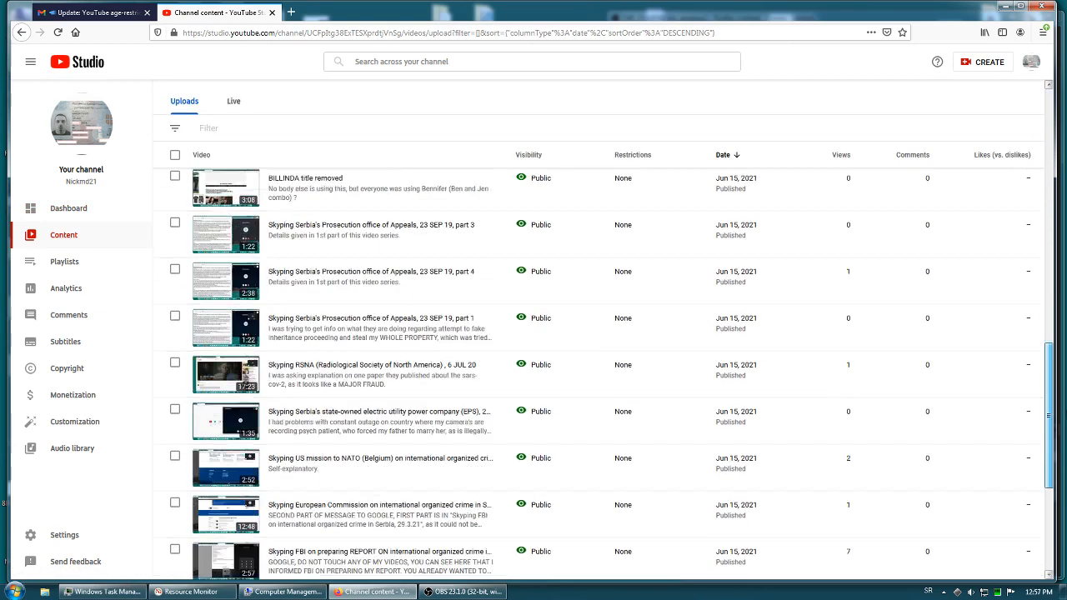
{"action": "scroll", "scroll_direction": "down", "scroll_amount": 3}
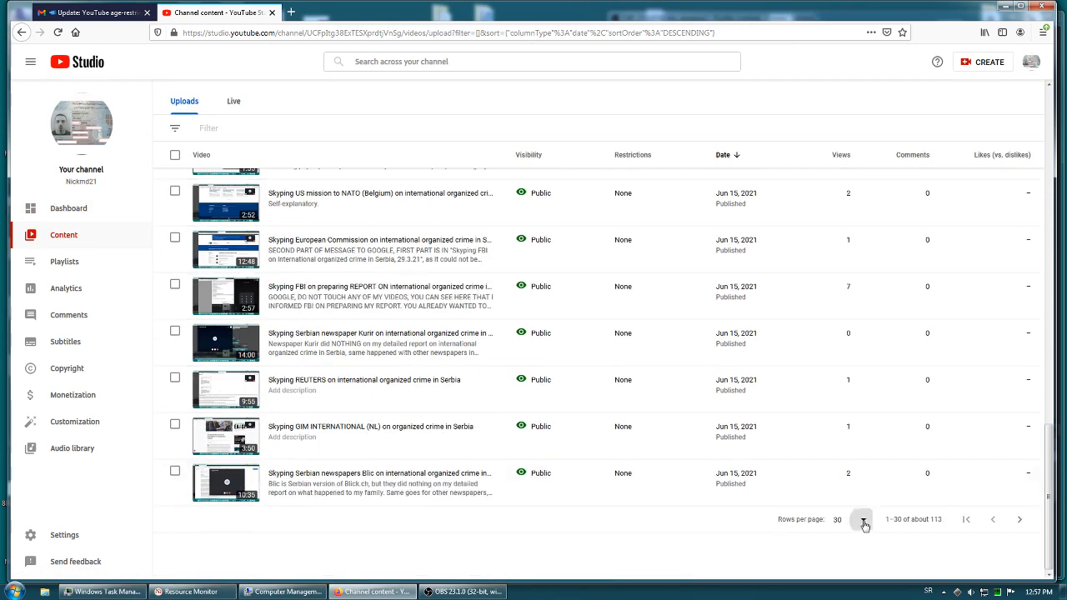
{"action": "left_click", "coordinate": [843, 520]}
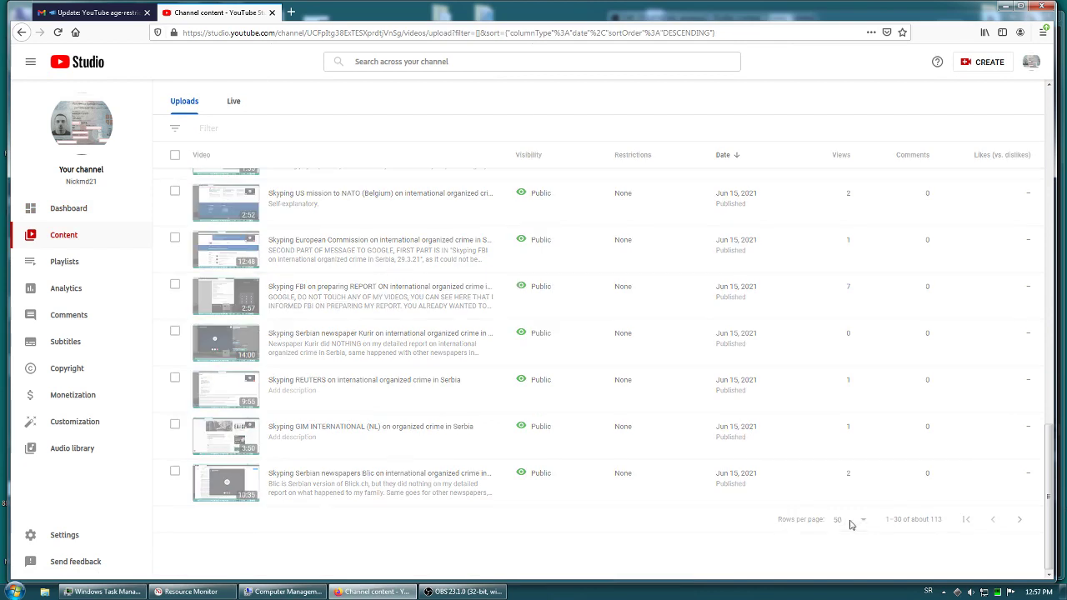
{"action": "scroll", "scroll_direction": "down", "scroll_amount": 3}
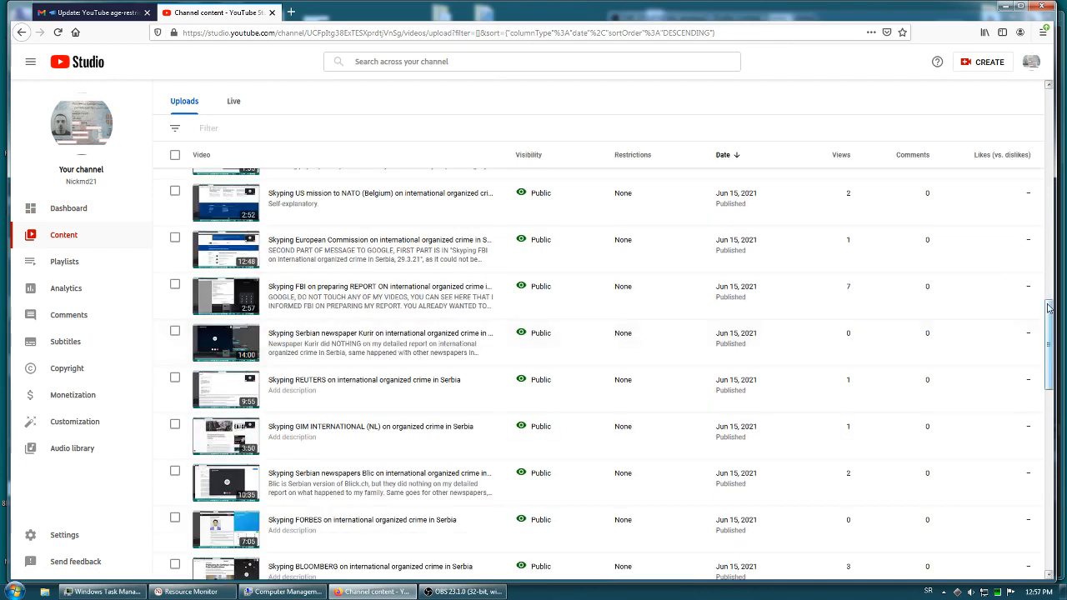
{"action": "scroll", "scroll_direction": "down", "scroll_amount": 3}
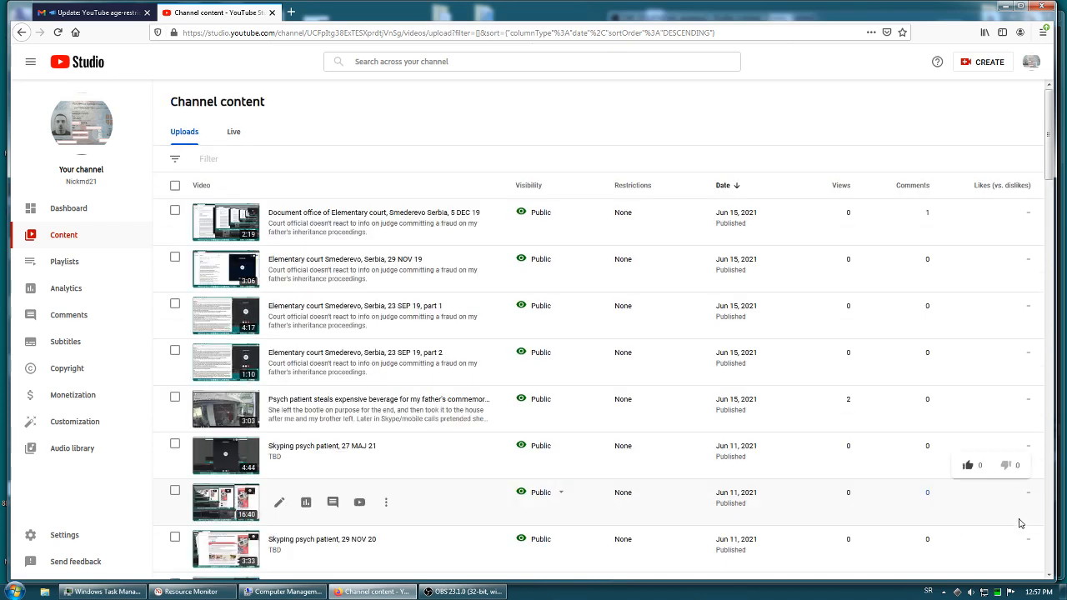
Step: Search the page for 'attachments to Telekom' while scanning the final videos, none showing a restriction
{"action": "key", "text": "ctrl+f"}
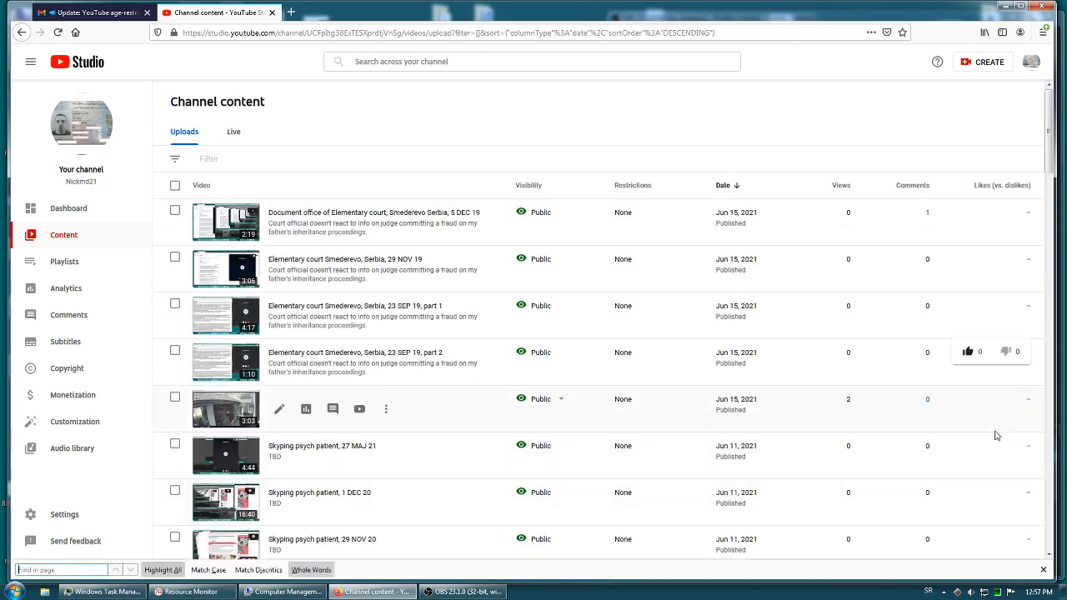
{"action": "type", "text": "attachments to Telekom"}
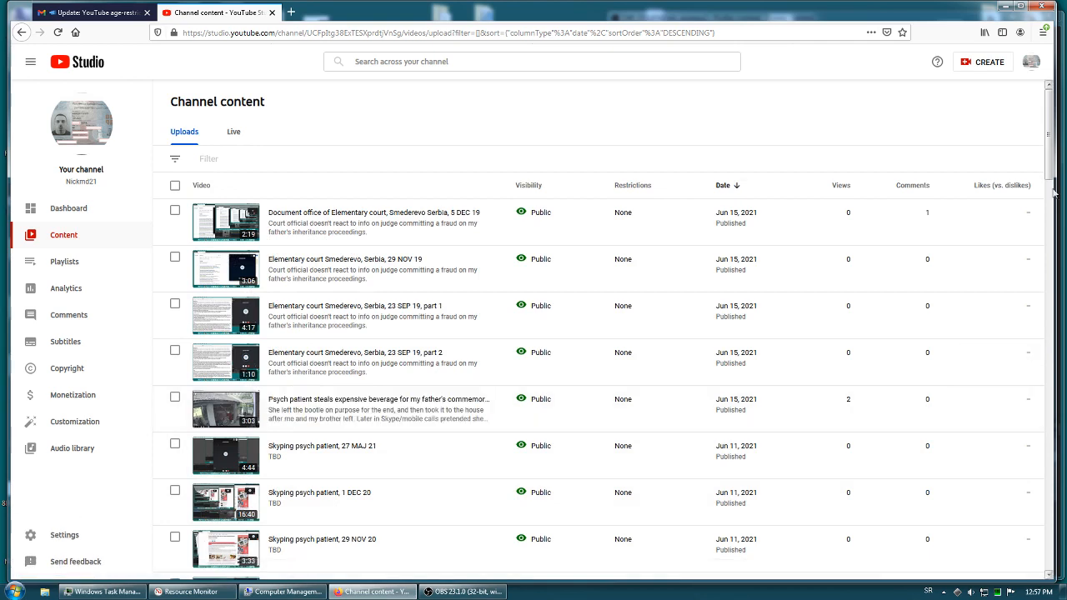
{"action": "scroll", "scroll_direction": "down", "scroll_amount": 3}
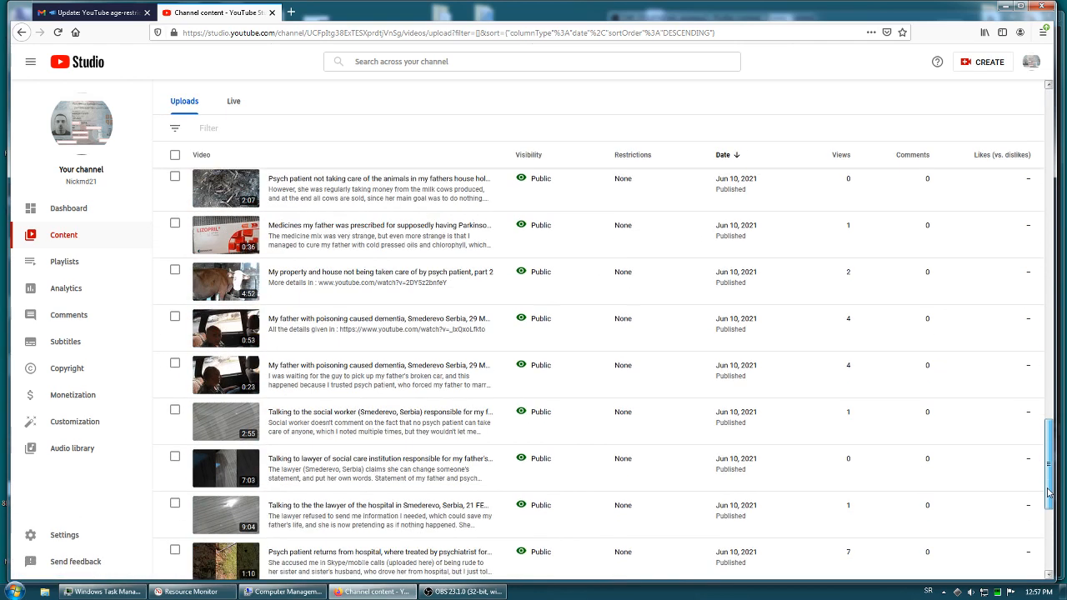
{"action": "scroll", "scroll_direction": "down", "scroll_amount": 3}
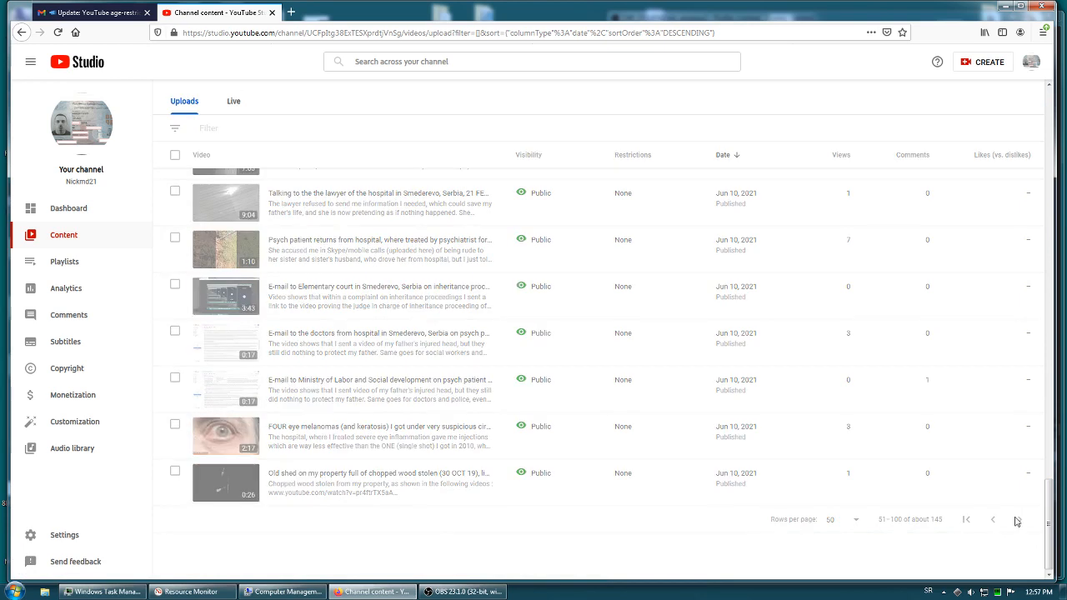
{"action": "scroll", "scroll_direction": "up", "scroll_amount": 3}
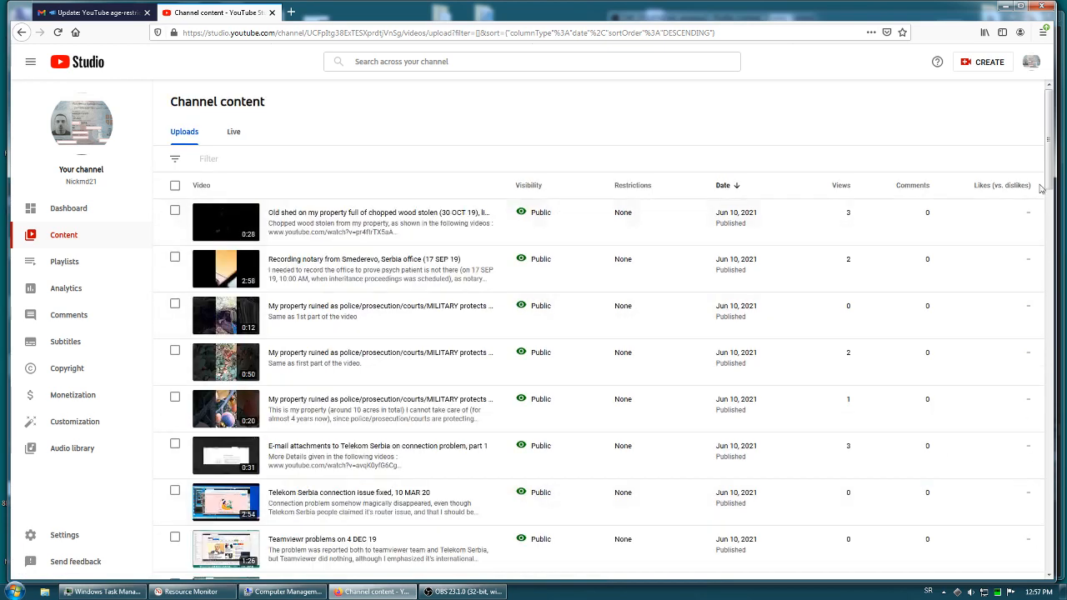
{"action": "scroll", "scroll_direction": "down", "scroll_amount": 3}
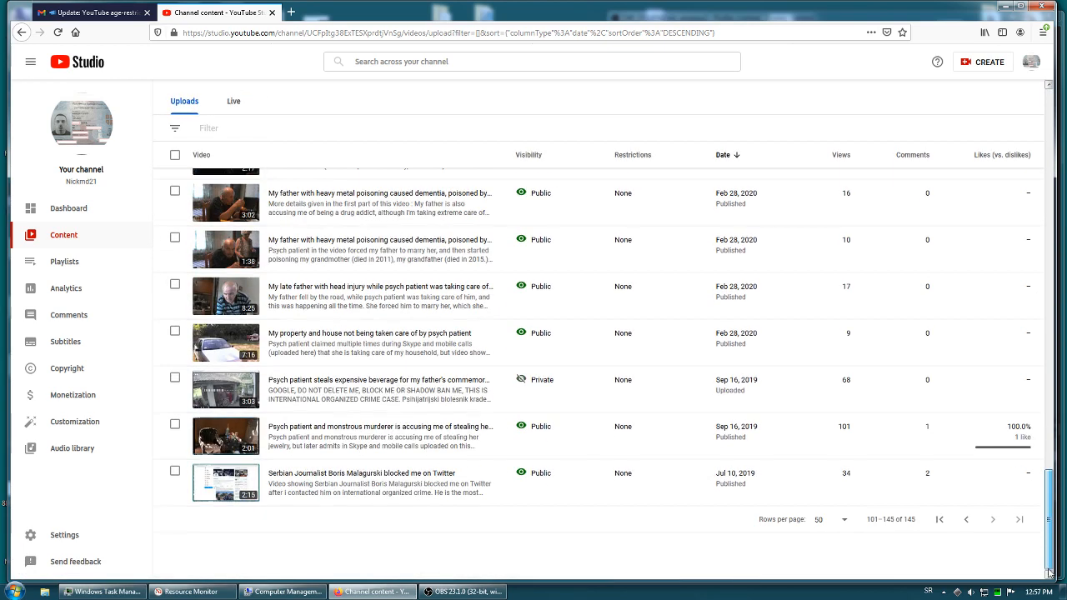
{"action": "scroll", "scroll_direction": "up", "scroll_amount": 3}
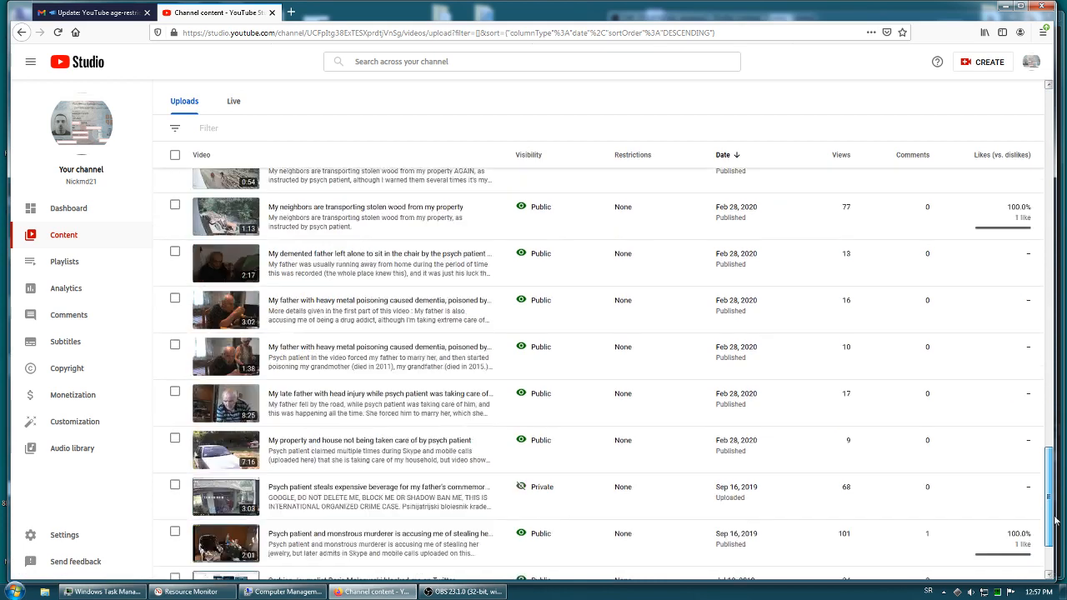
{"action": "scroll", "scroll_direction": "down", "scroll_amount": 3}
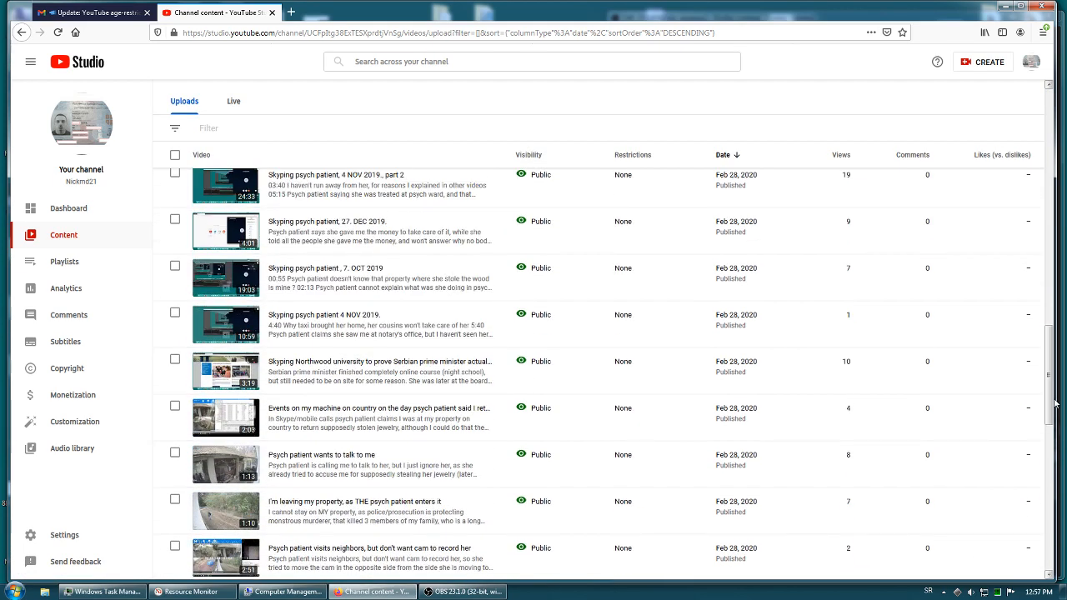
Step: Jump the Find bar to the Telekom attachments video row, listed Public with no restriction
{"action": "key", "text": "ctrl+f"}
{"action": "type", "text": "attachments to Telekom"}
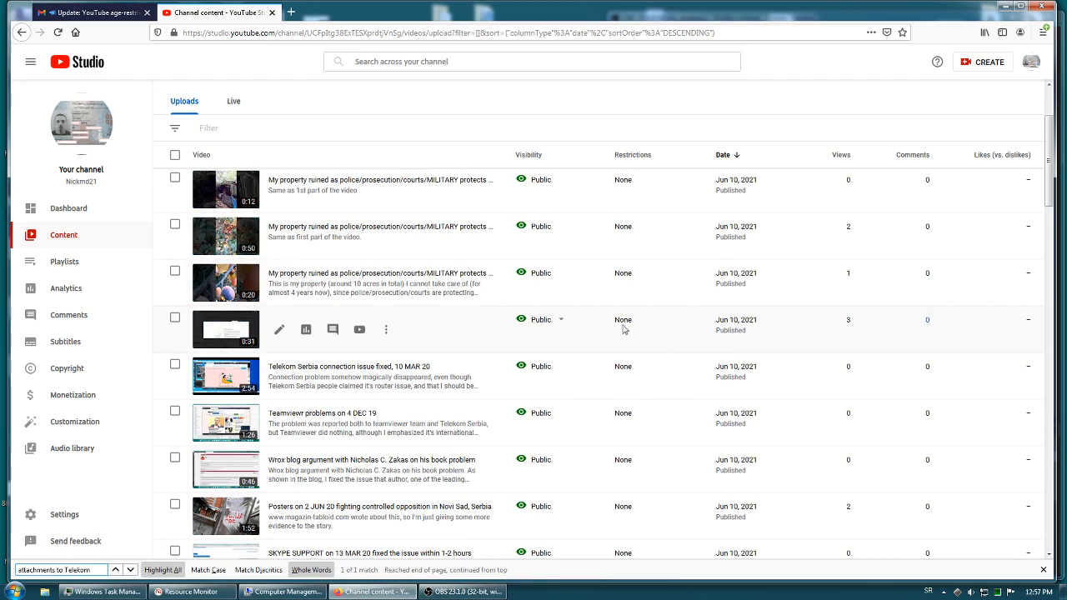
{"action": "mouse_move", "coordinate": [353, 353]}
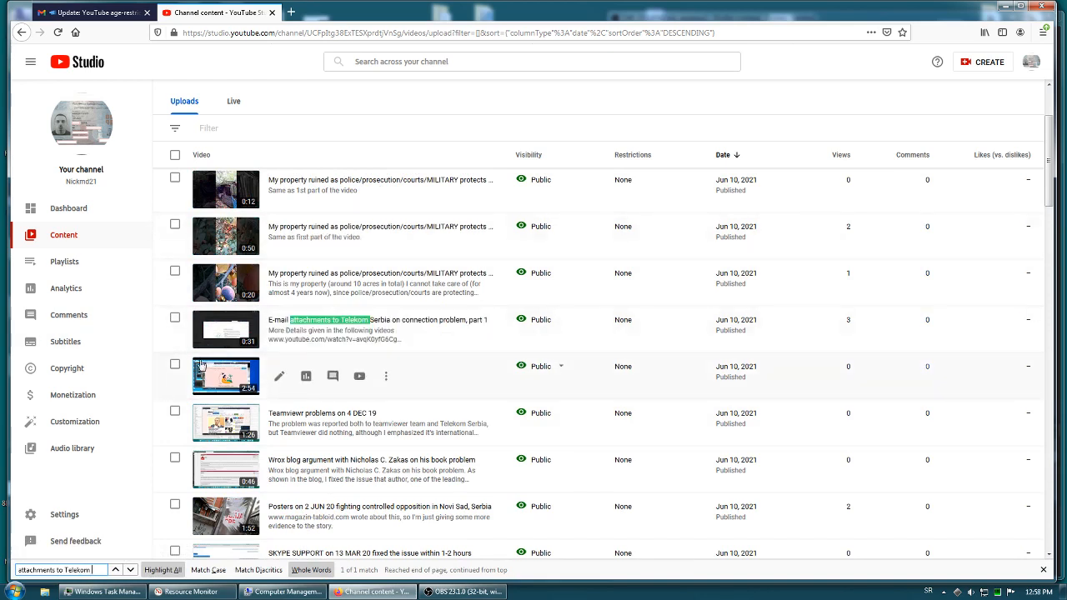
{"action": "mouse_move", "coordinate": [306, 330]}
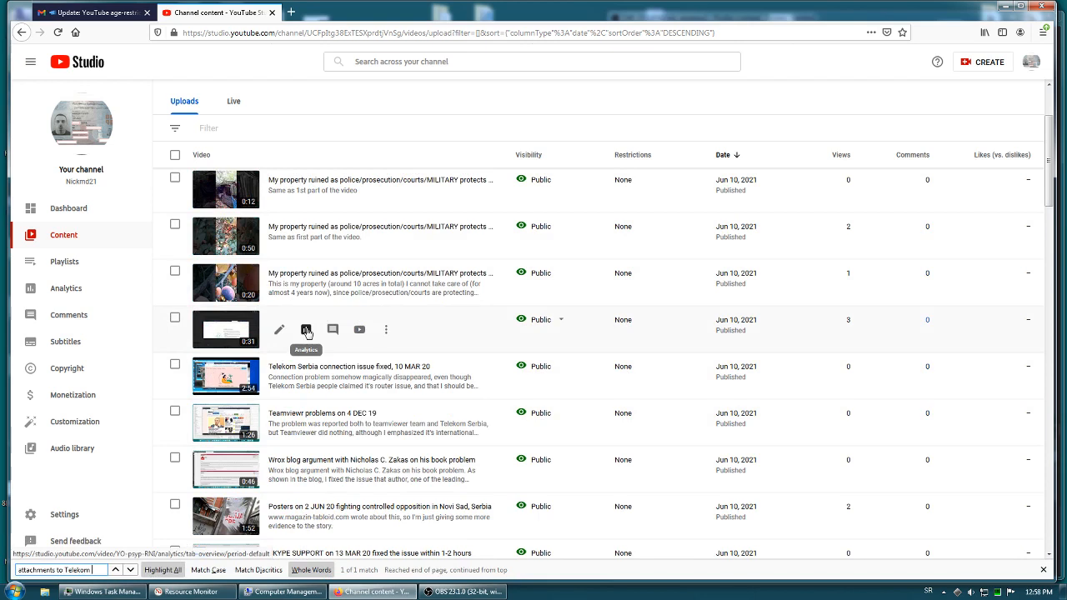
{"action": "mouse_move", "coordinate": [333, 330]}
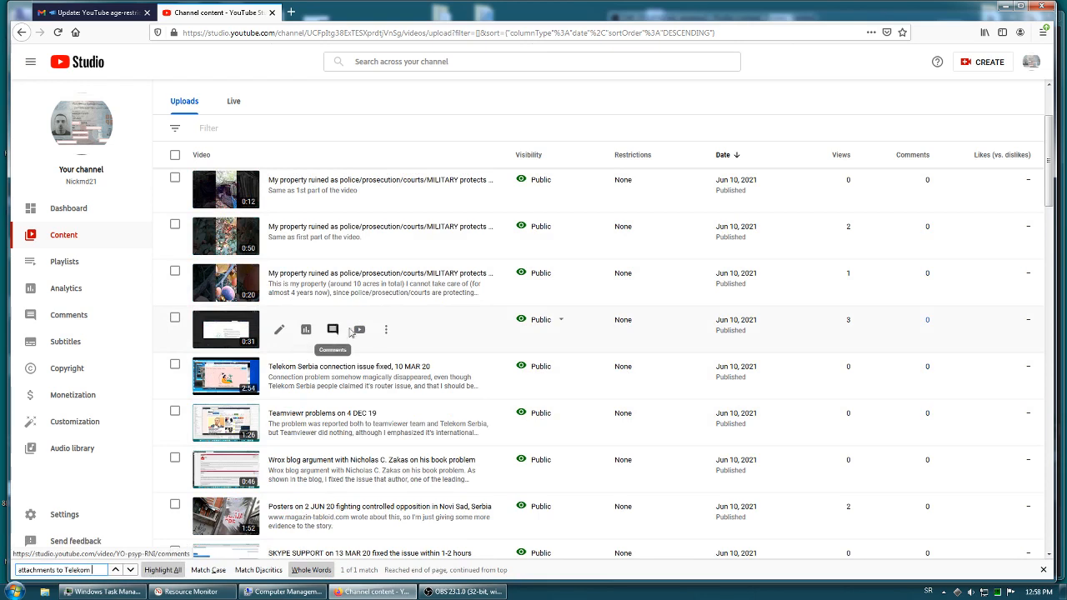
Step: View the Telekom attachments video on its watch page, select its URL, and return to the Studio uploads tab
{"action": "left_click", "coordinate": [387, 330]}
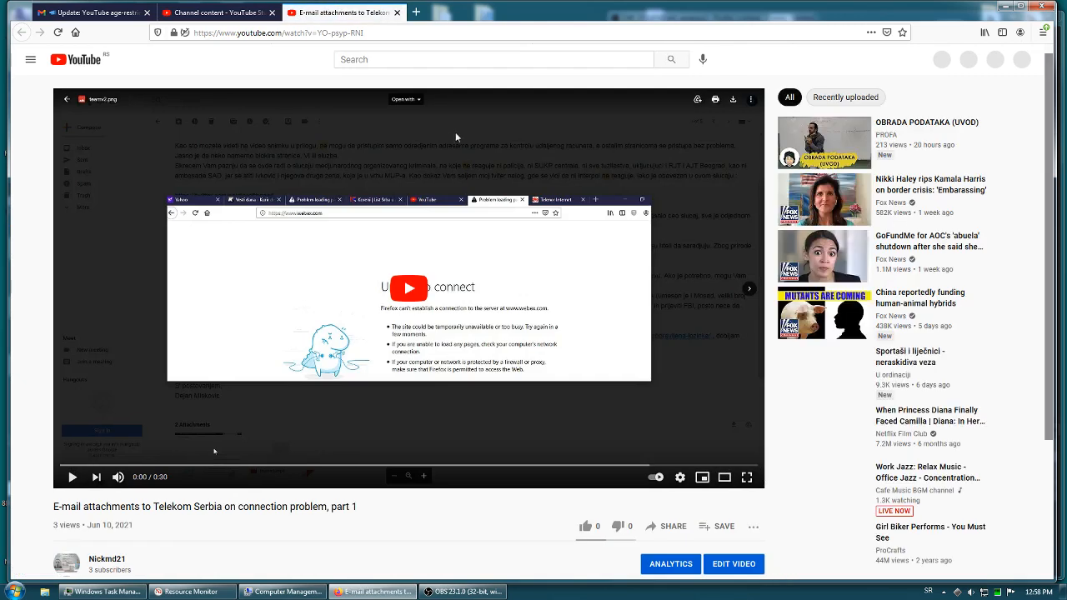
{"action": "left_click", "coordinate": [275, 33]}
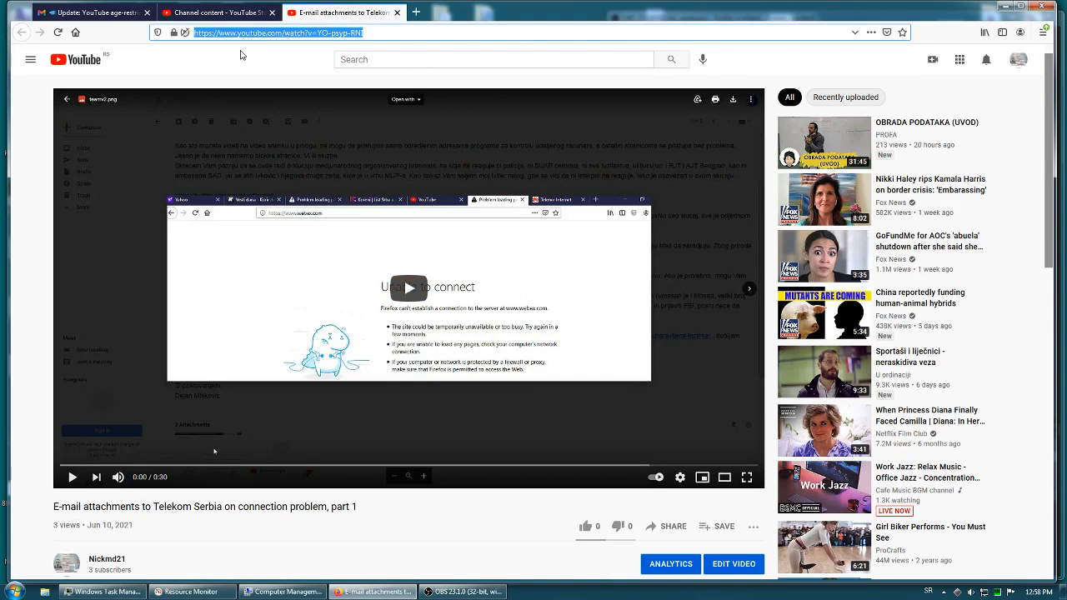
{"action": "mouse_move", "coordinate": [92, 12]}
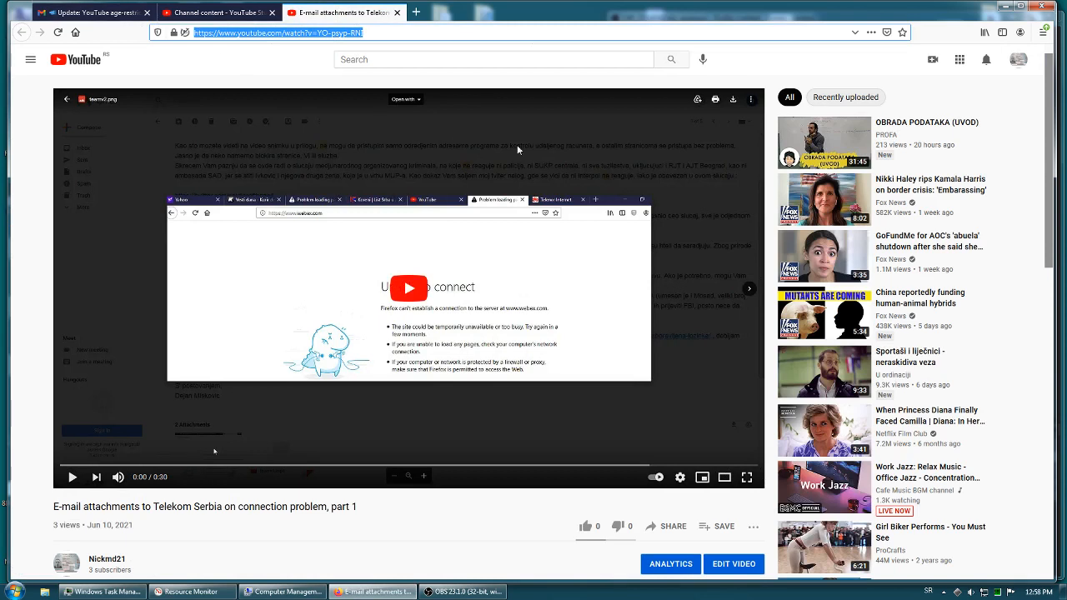
{"action": "mouse_move", "coordinate": [373, 100]}
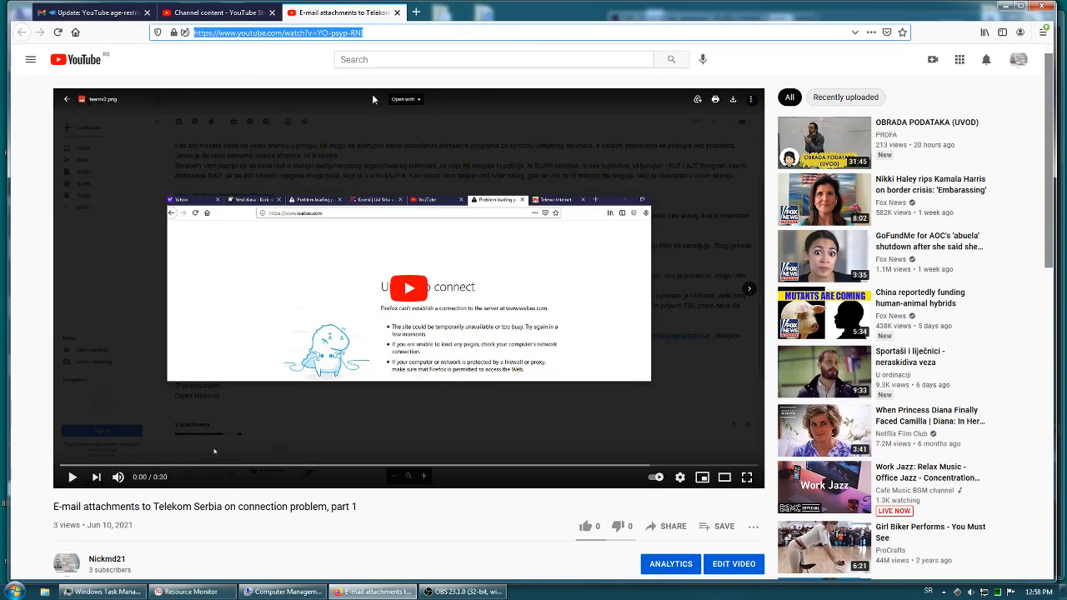
{"action": "left_click", "coordinate": [218, 12]}
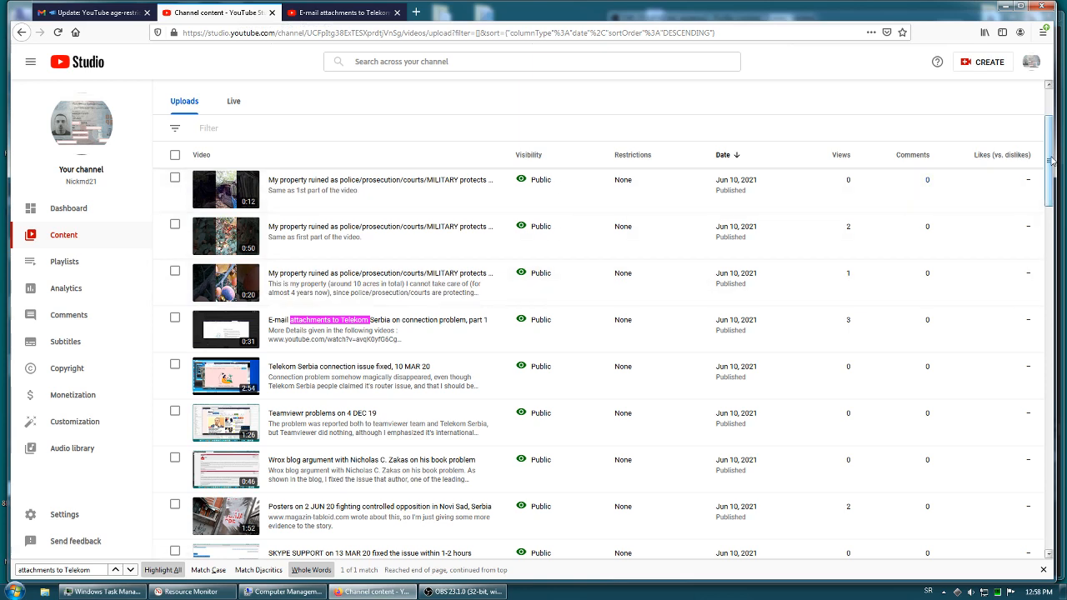
{"action": "scroll", "scroll_direction": "down", "scroll_amount": 3}
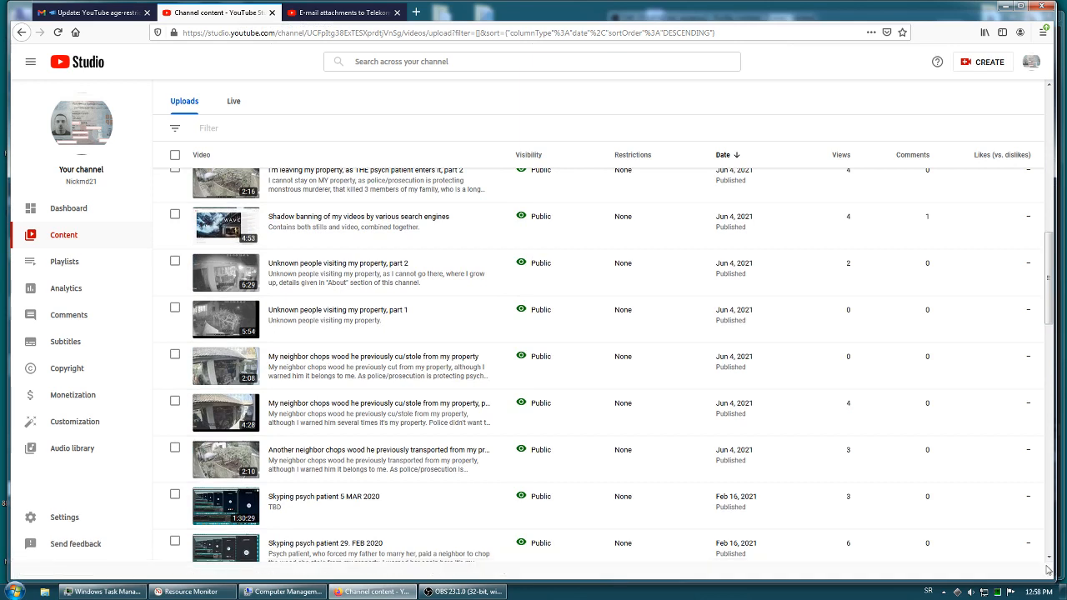
{"action": "scroll", "scroll_direction": "down", "scroll_amount": 3}
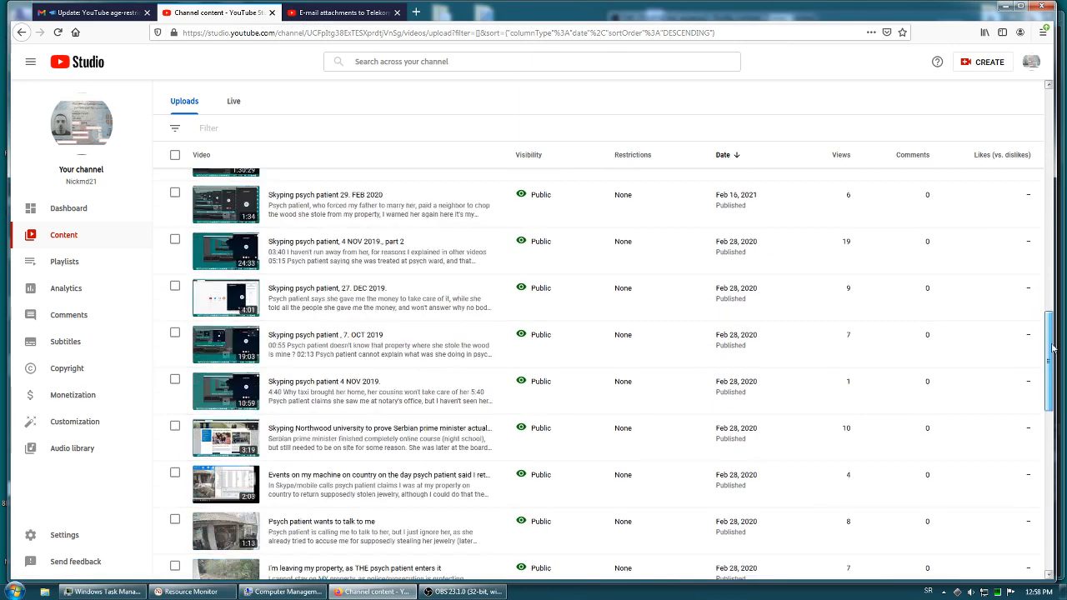
{"action": "scroll", "scroll_direction": "down", "scroll_amount": 3}
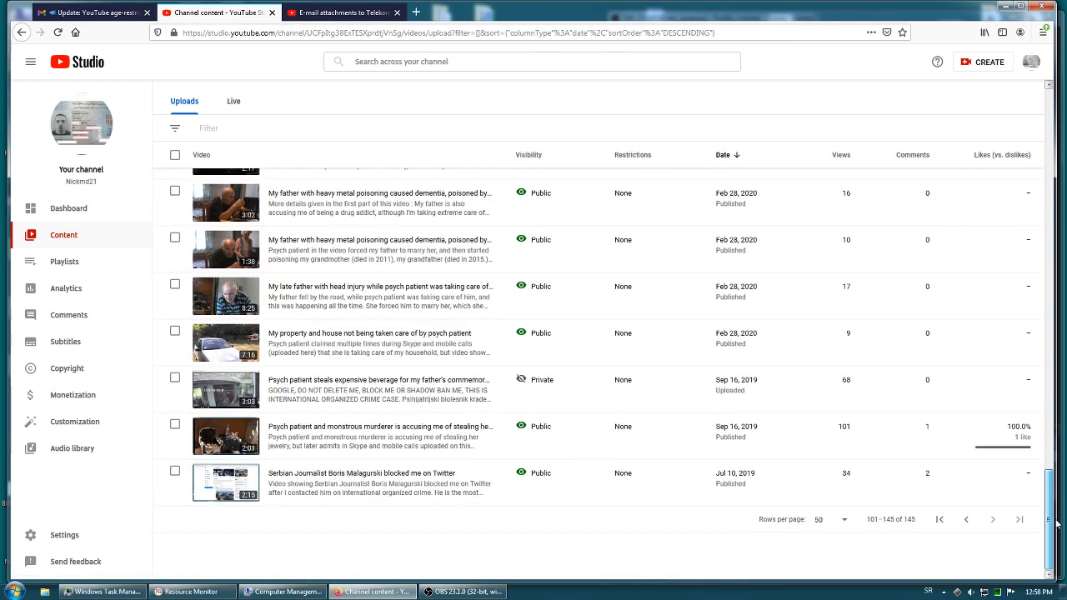
{"action": "scroll", "scroll_direction": "up", "scroll_amount": 3}
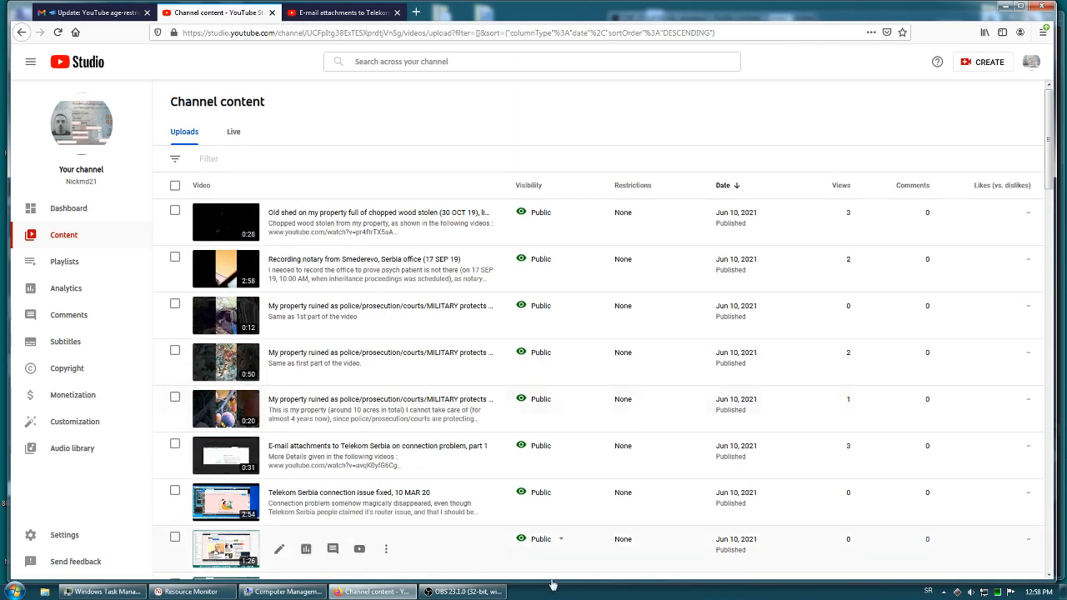
{"action": "left_click", "coordinate": [463, 592]}
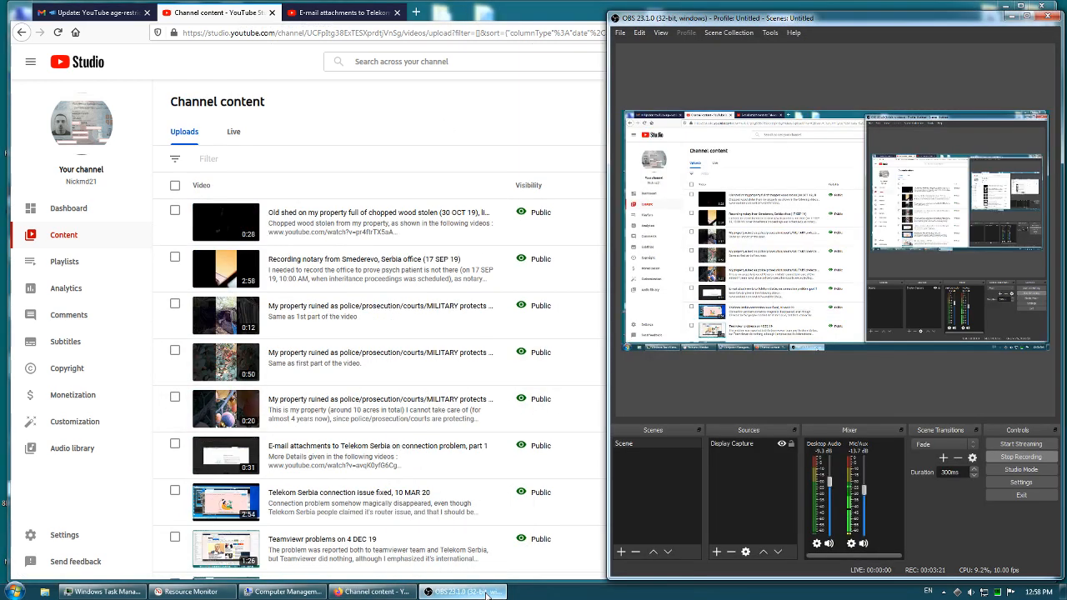